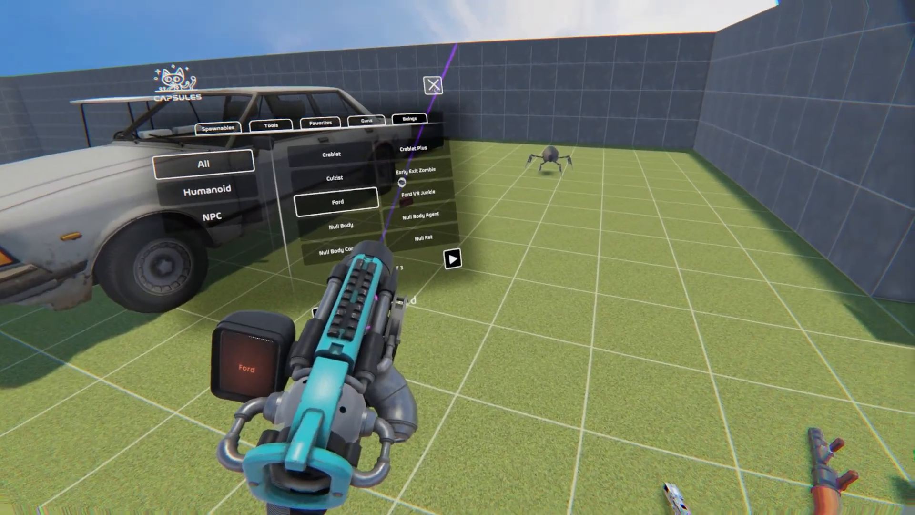
Step: Close the Capsules list so the cyan holographic Ford preview appears on the grid
click(338, 201)
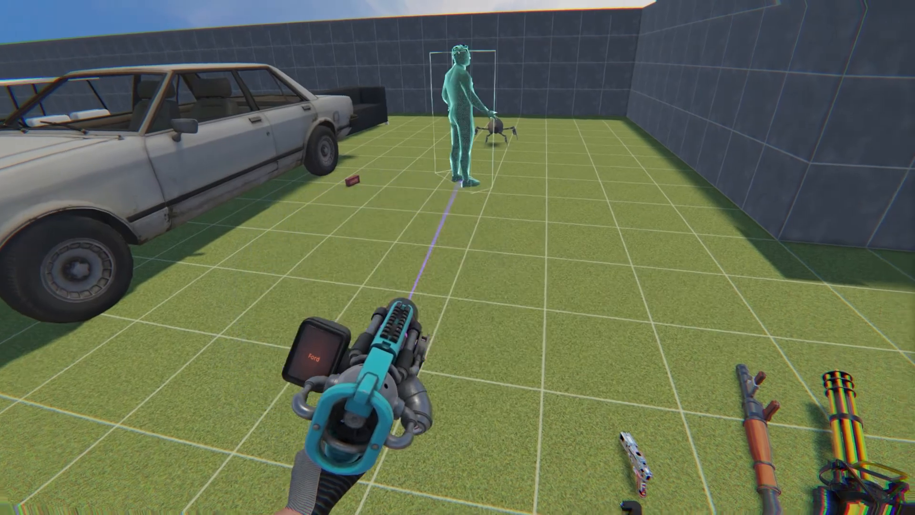